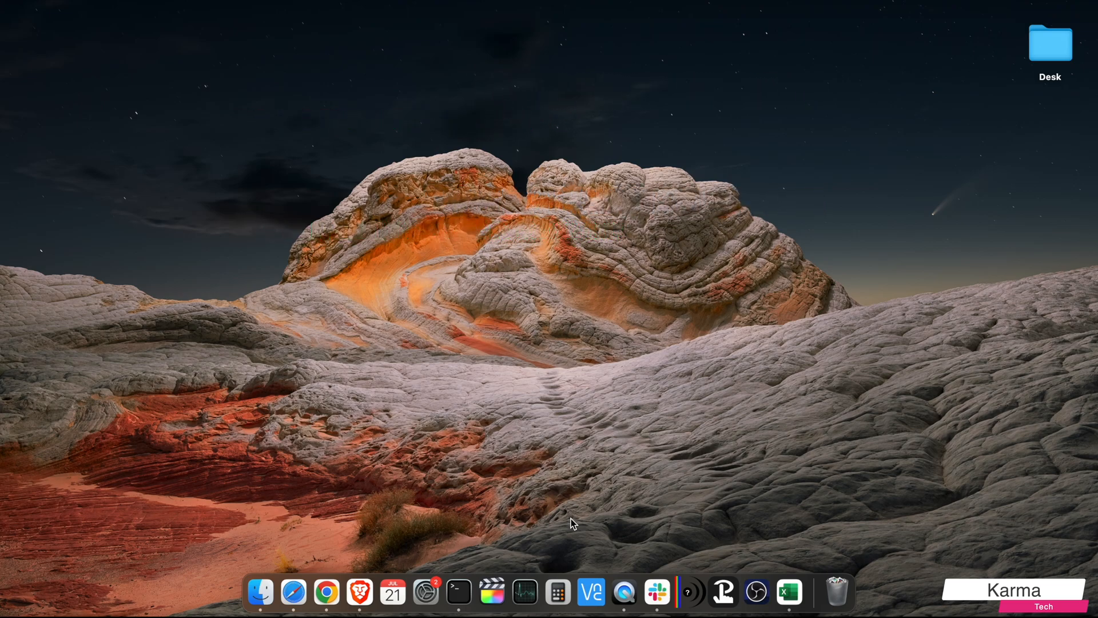
Step: Try Spotlight search, then open the Apple menu instead
key(cmd+space)
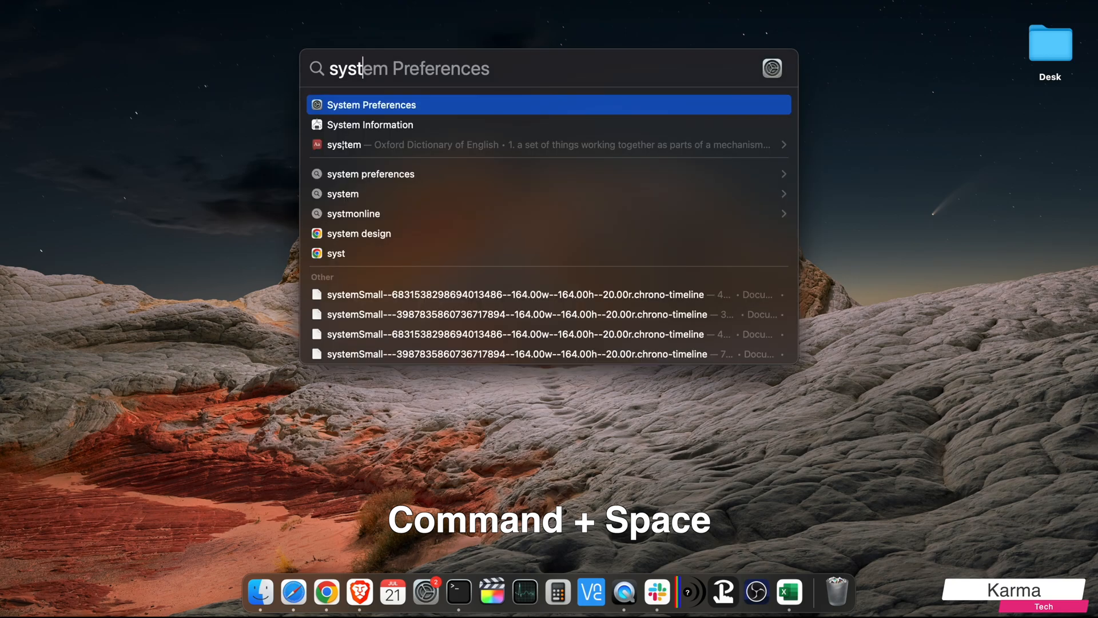
mouse_move(407, 112)
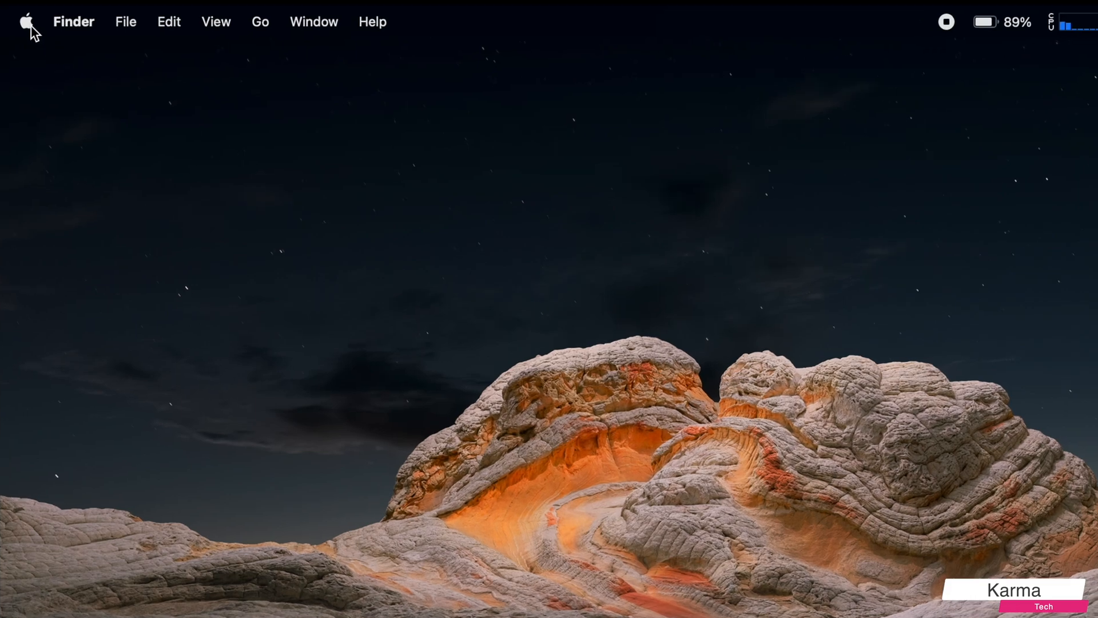
click(27, 22)
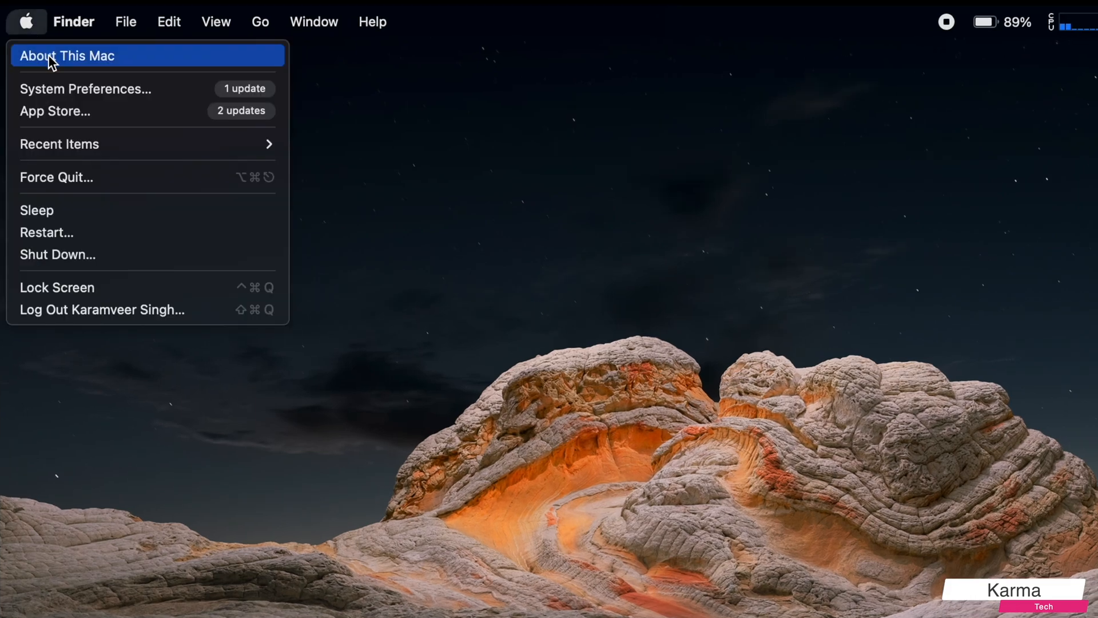
mouse_move(109, 94)
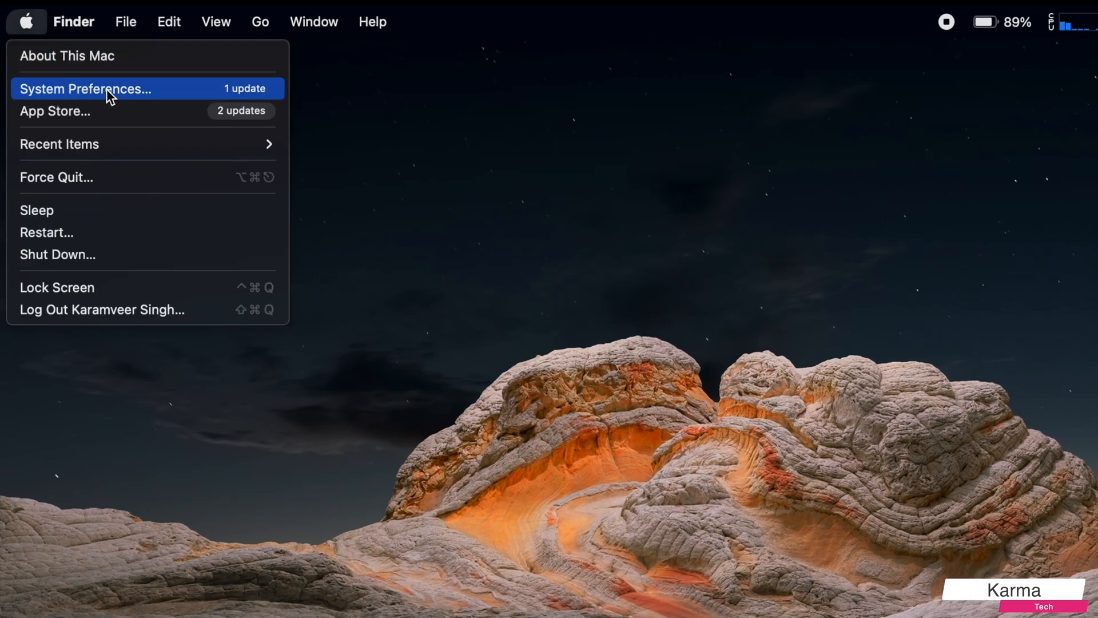
Step: Search System Preferences for 'battery he' and show the Battery pane
click(85, 88)
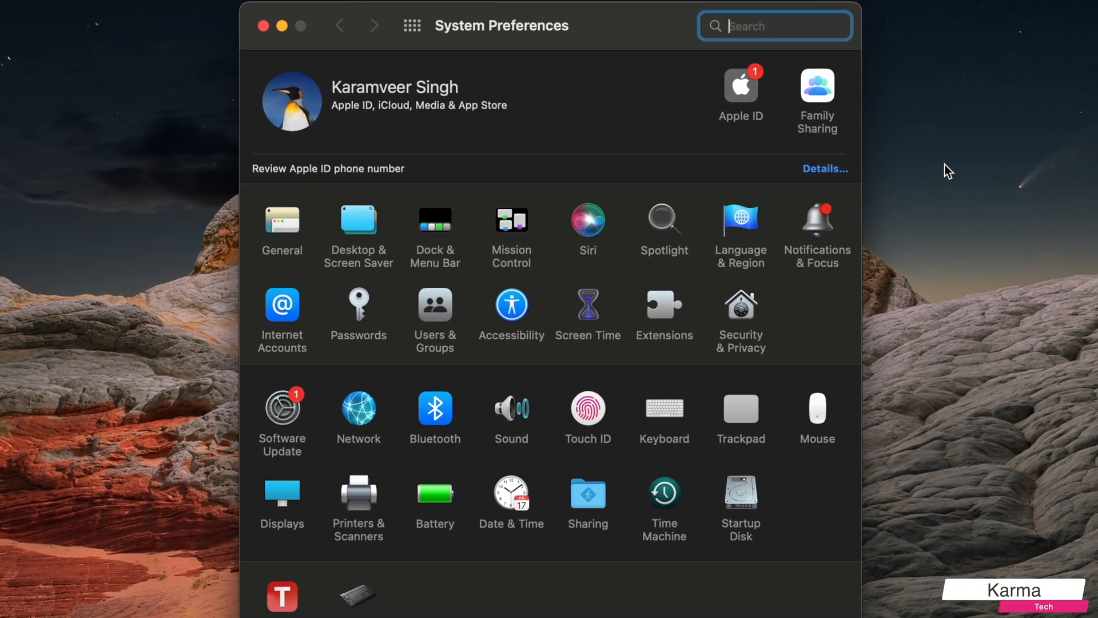
text(battery he)
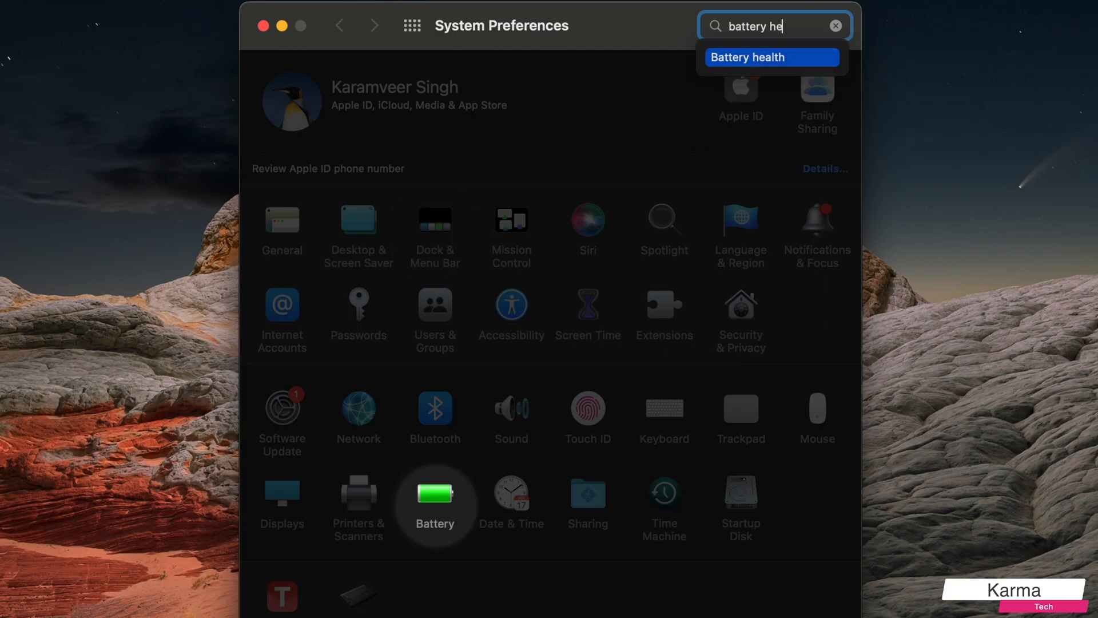
click(746, 57)
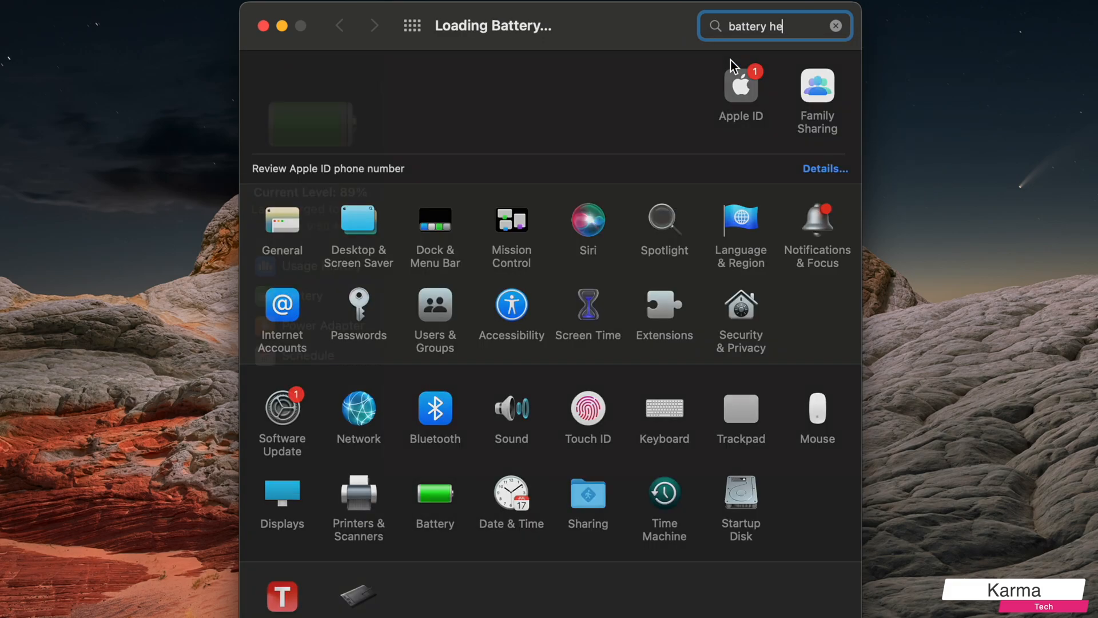
click(434, 493)
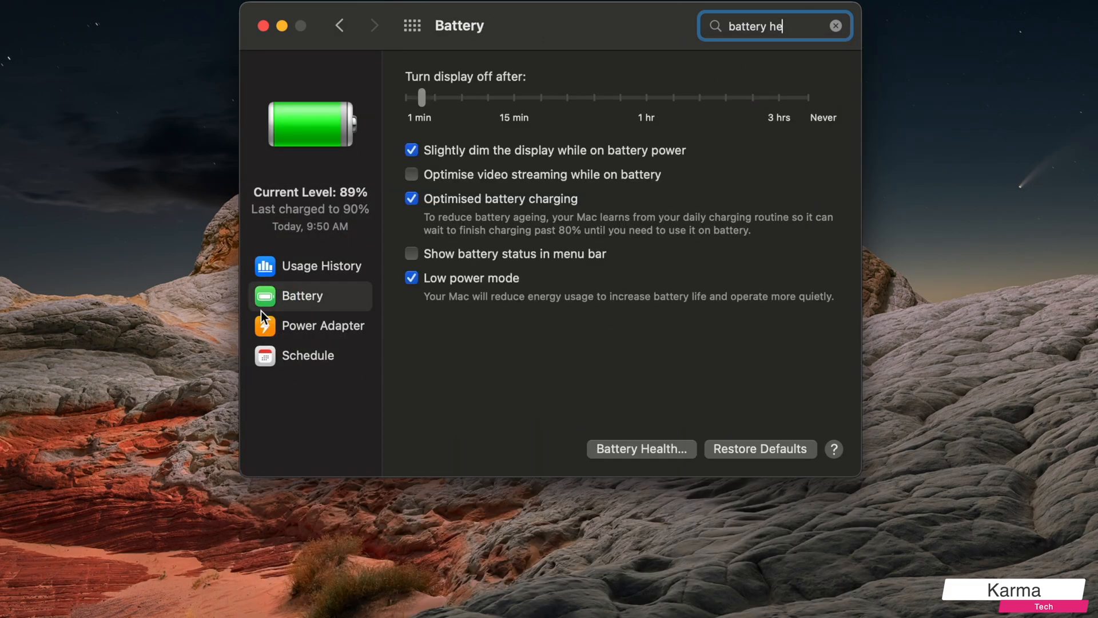
mouse_move(324, 306)
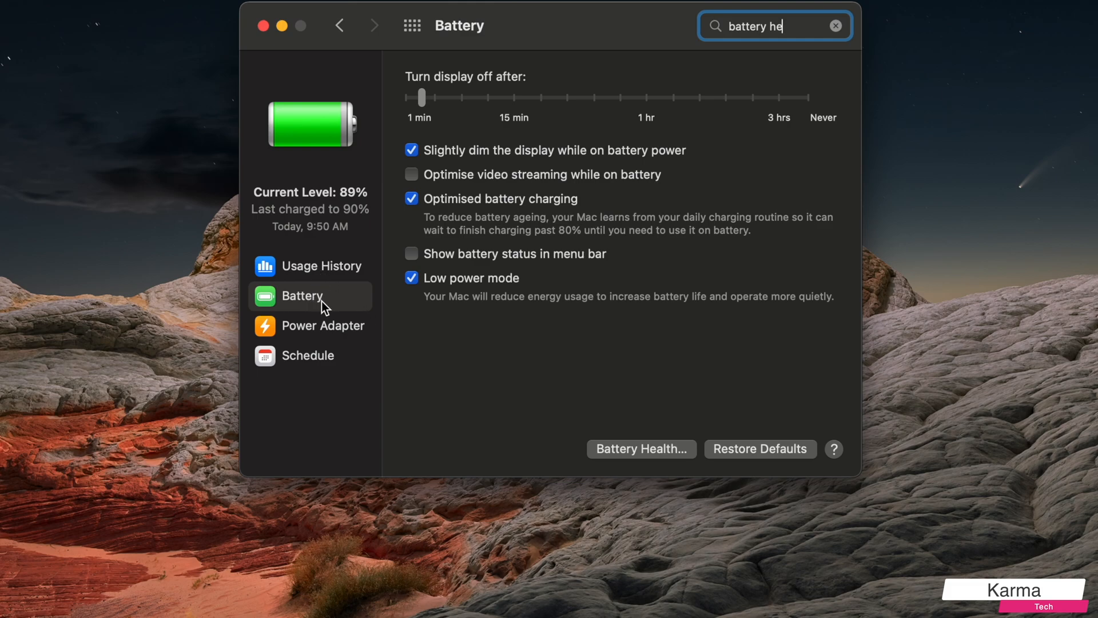
mouse_move(489, 86)
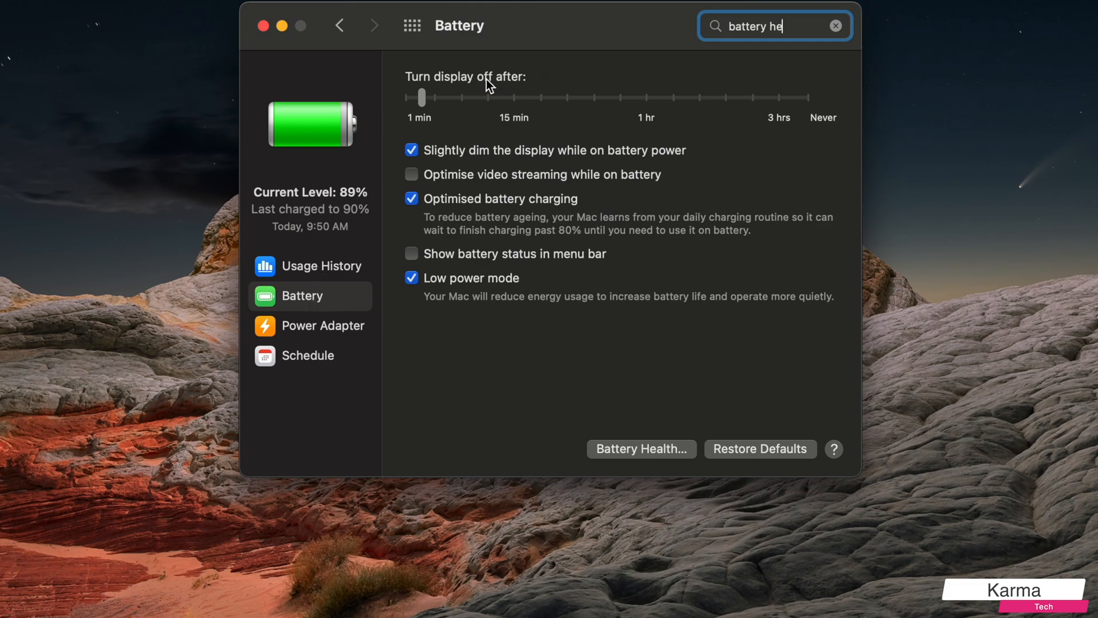
mouse_move(482, 303)
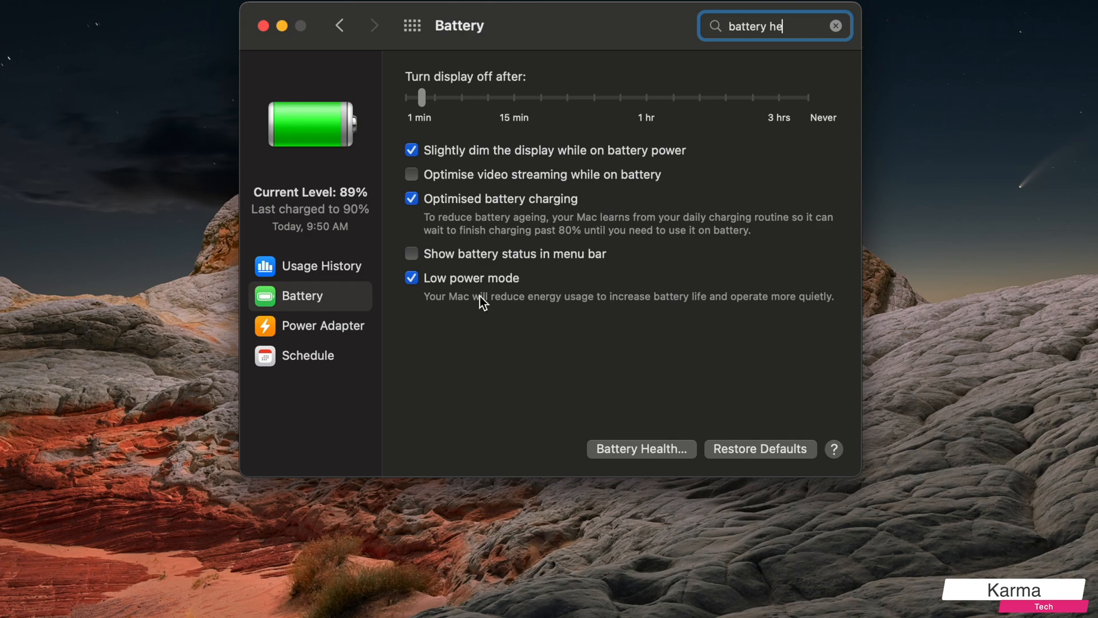
mouse_move(598, 425)
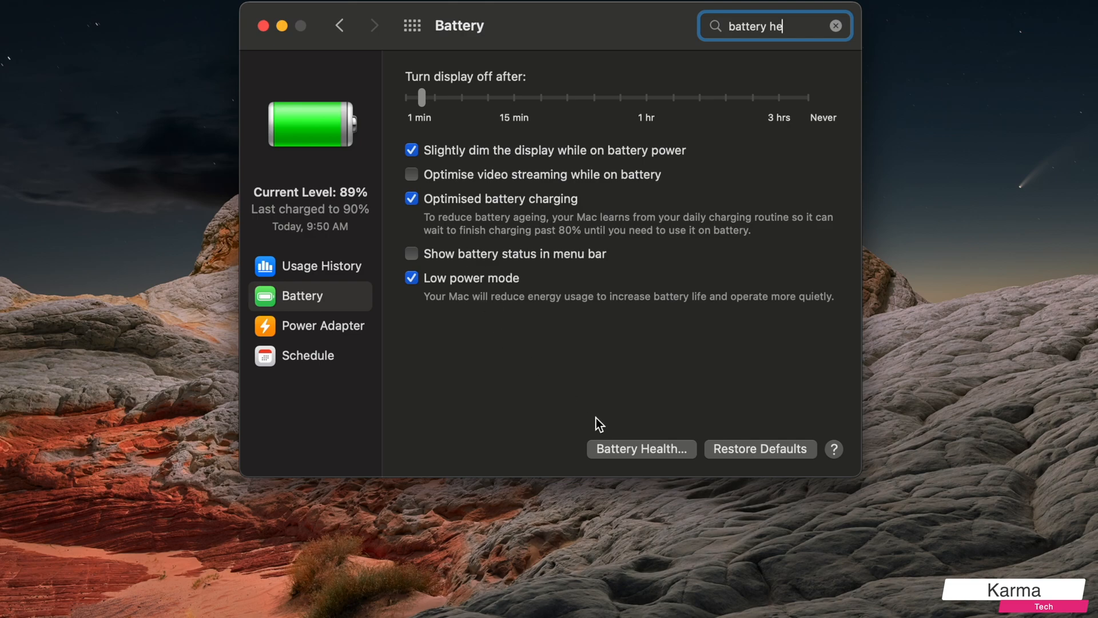
mouse_move(648, 457)
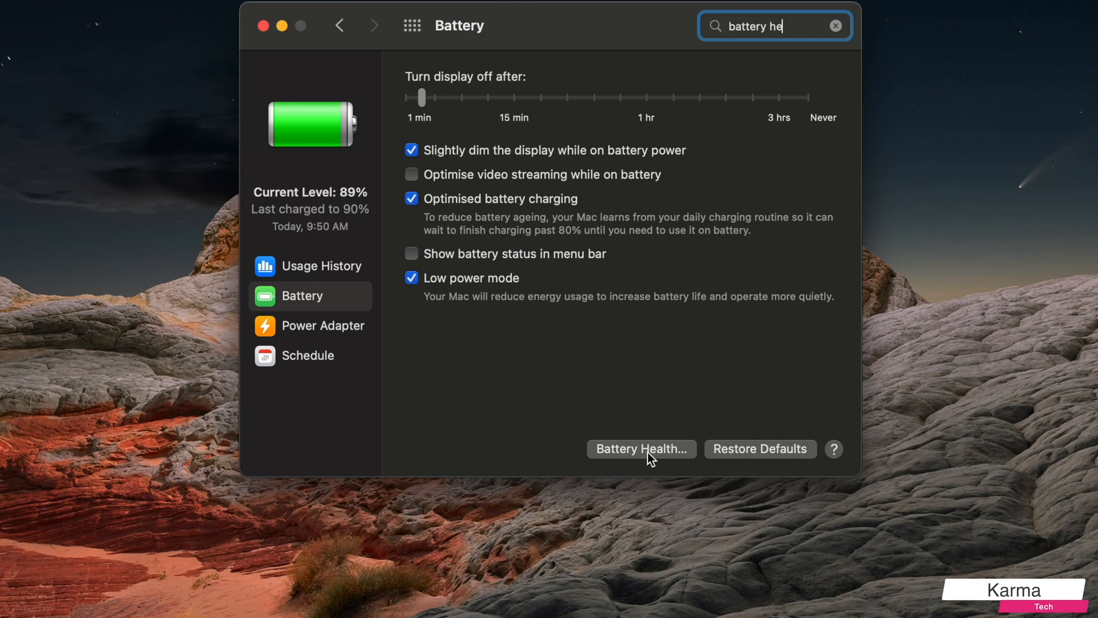
Step: Check Battery Health showing Normal condition and 100% maximum capacity, then dismiss it
click(640, 449)
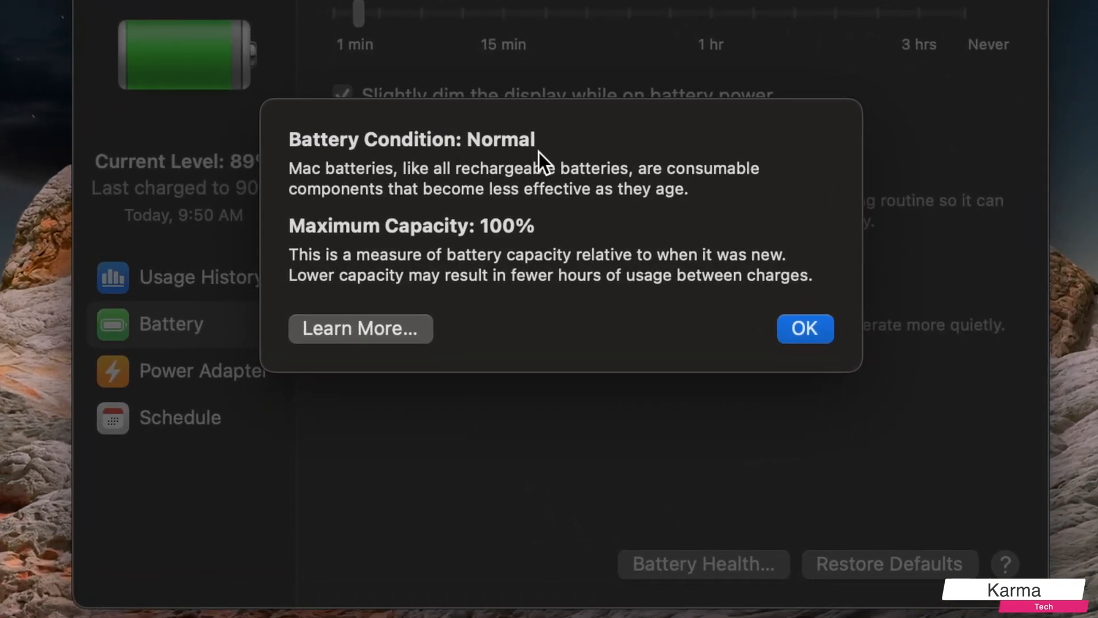
mouse_move(323, 252)
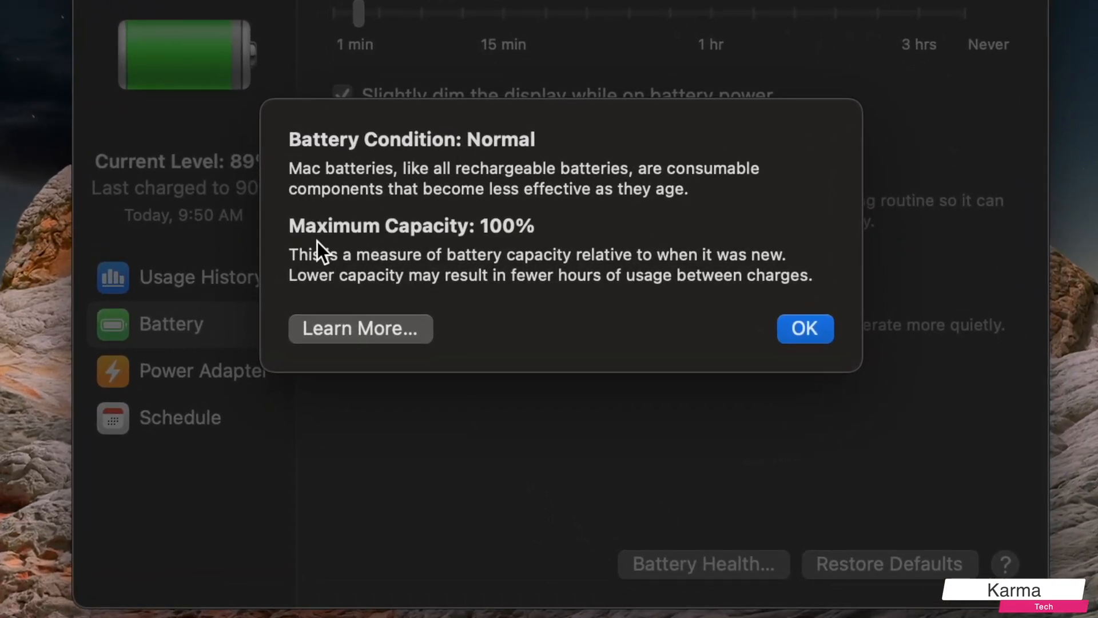
mouse_move(529, 249)
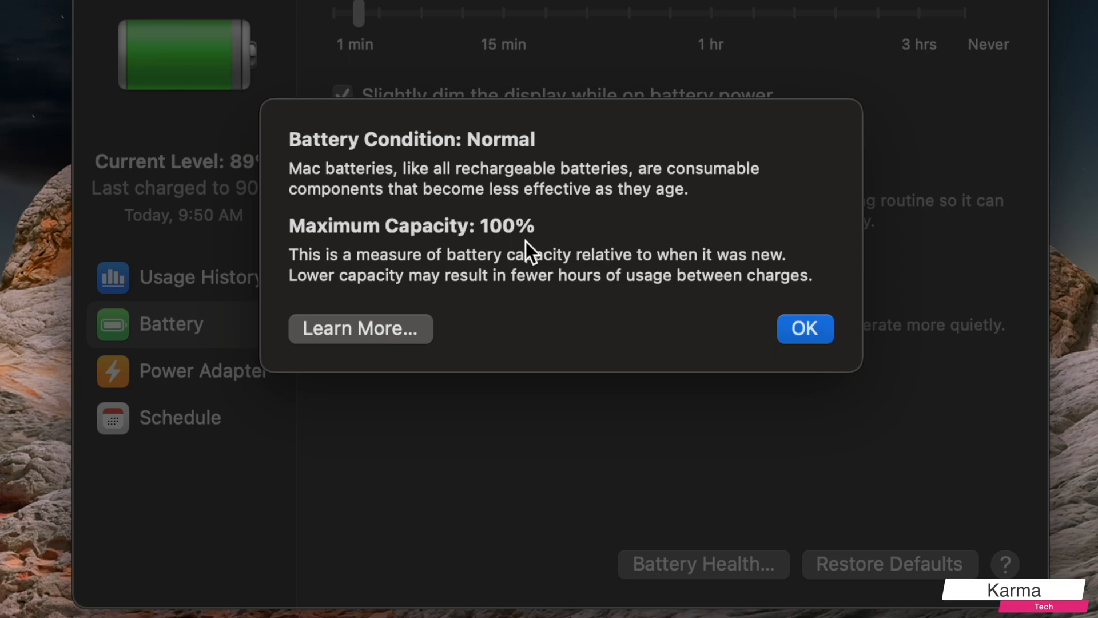
mouse_move(506, 245)
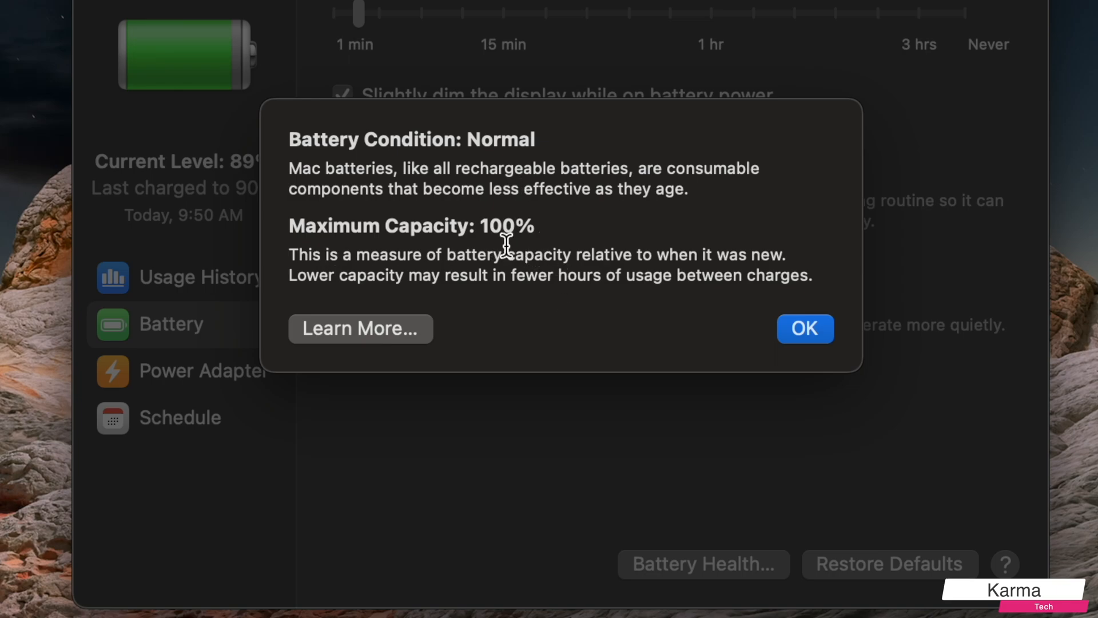
mouse_move(341, 213)
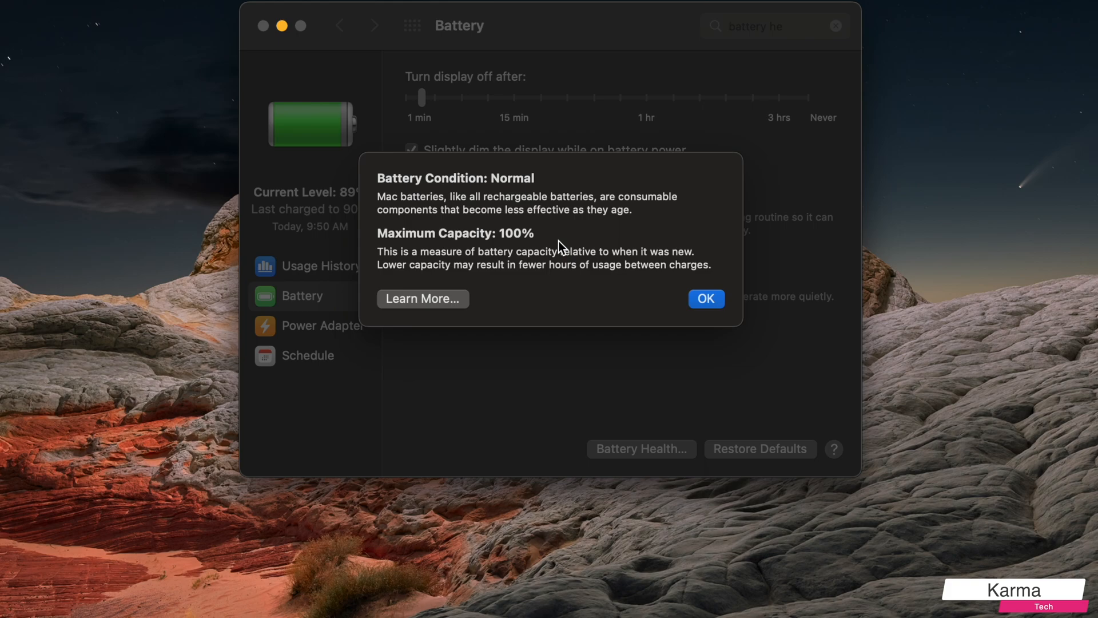
mouse_move(648, 269)
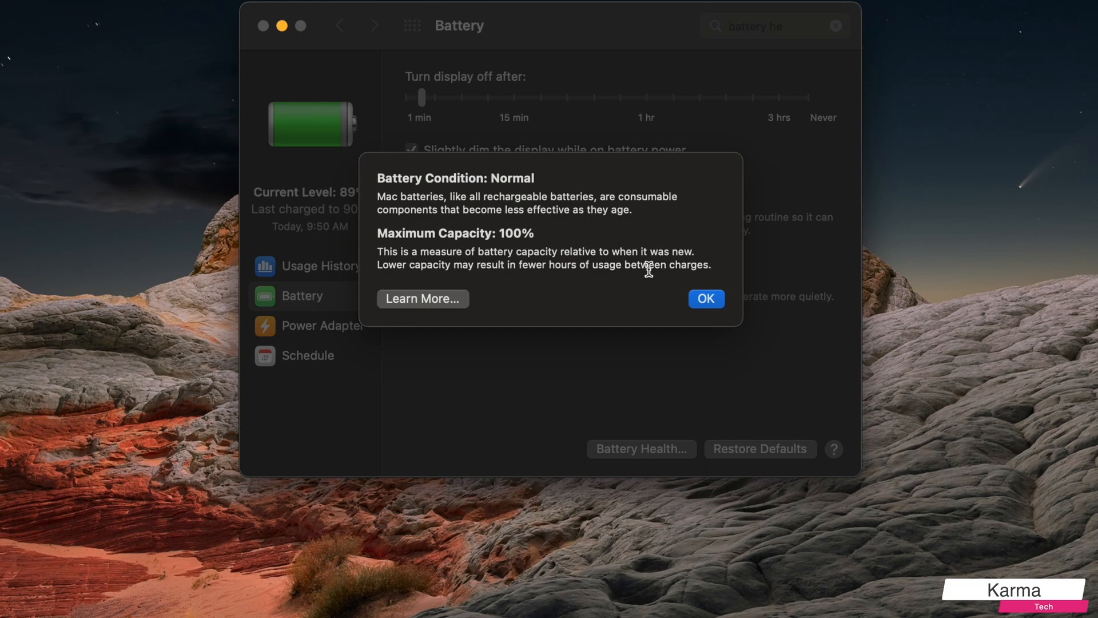
click(704, 299)
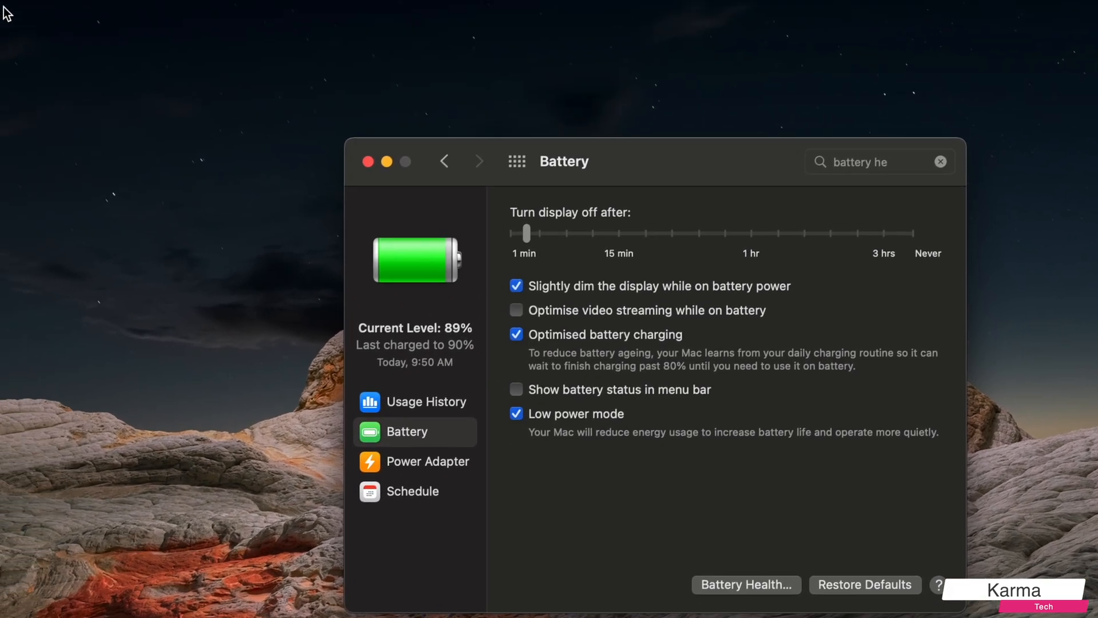
Step: Open About This Mac from the Apple menu and launch the System Report
click(22, 20)
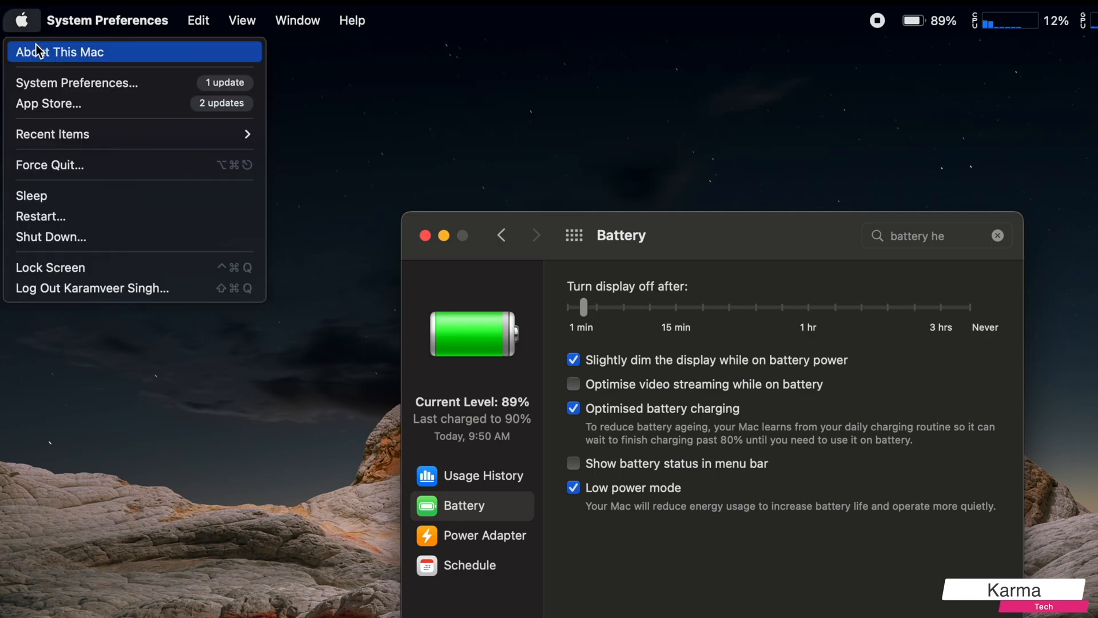
click(62, 51)
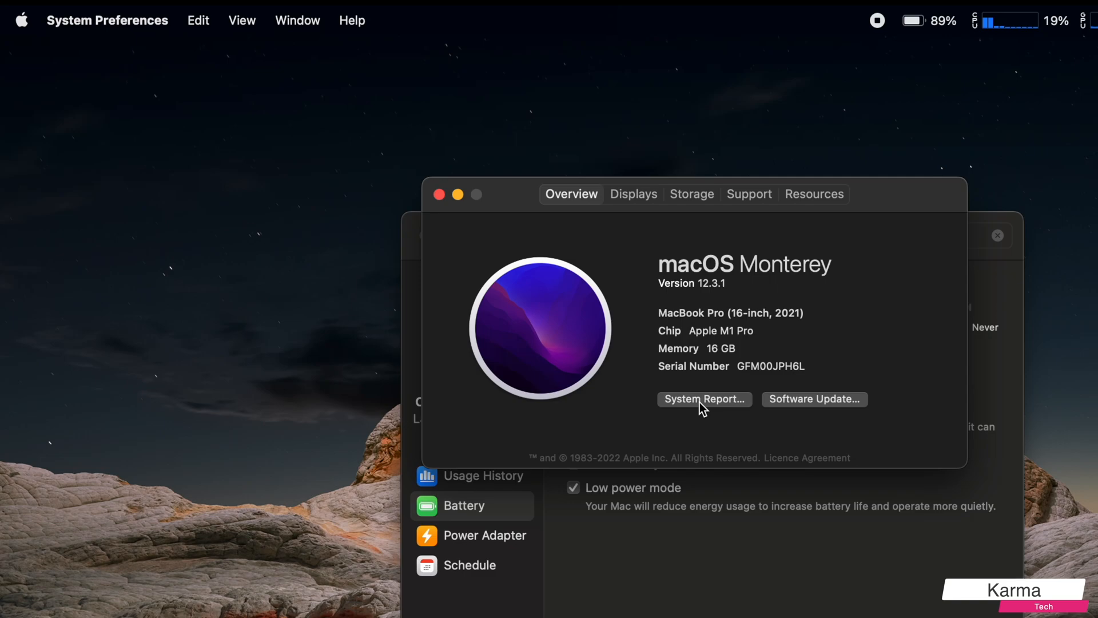
click(703, 398)
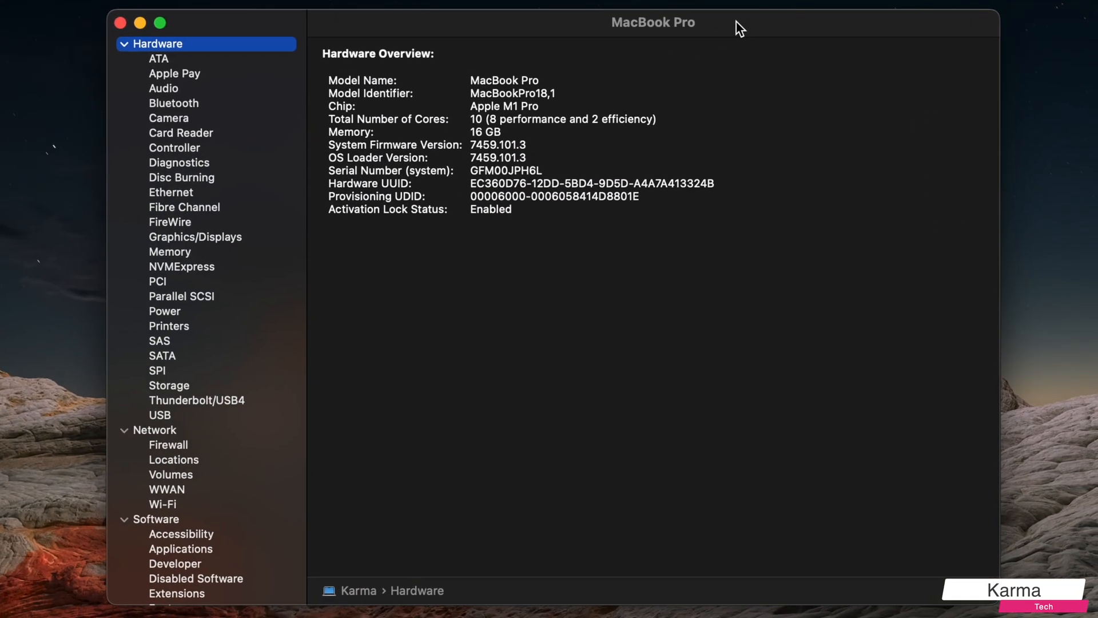
mouse_move(177, 202)
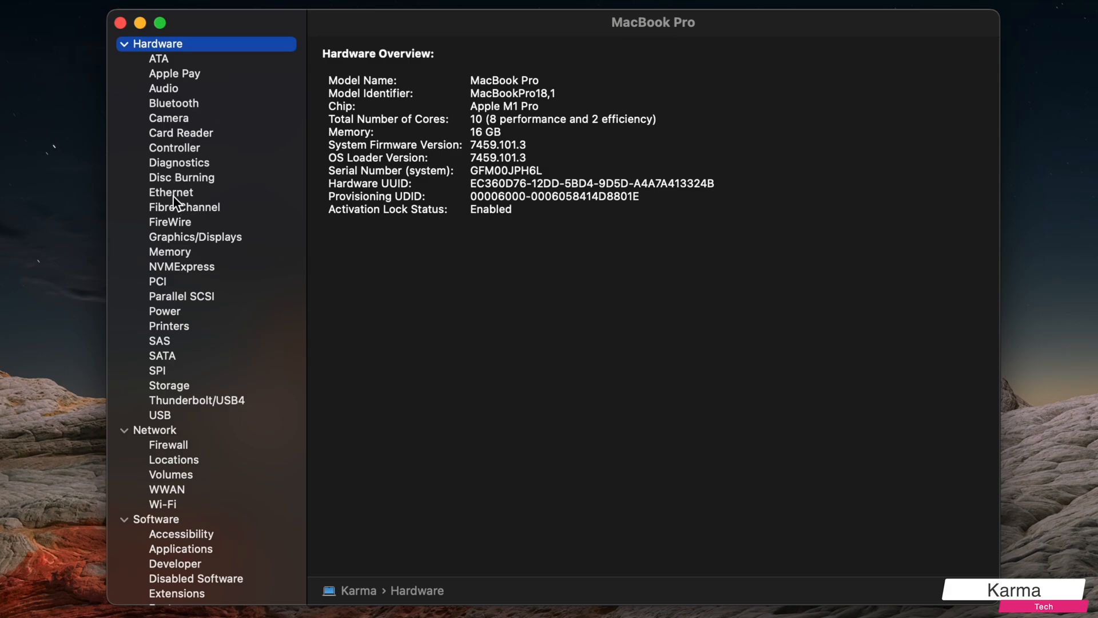
Step: Select Power under Hardware to show cycle count 152, Normal condition, 100% capacity
click(165, 311)
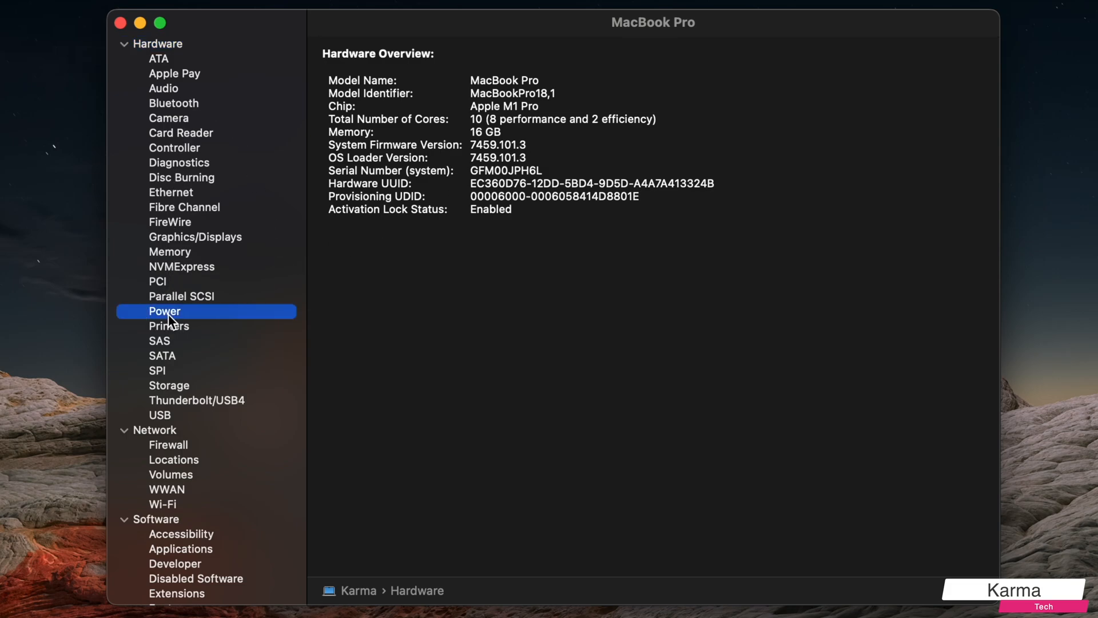
click(164, 311)
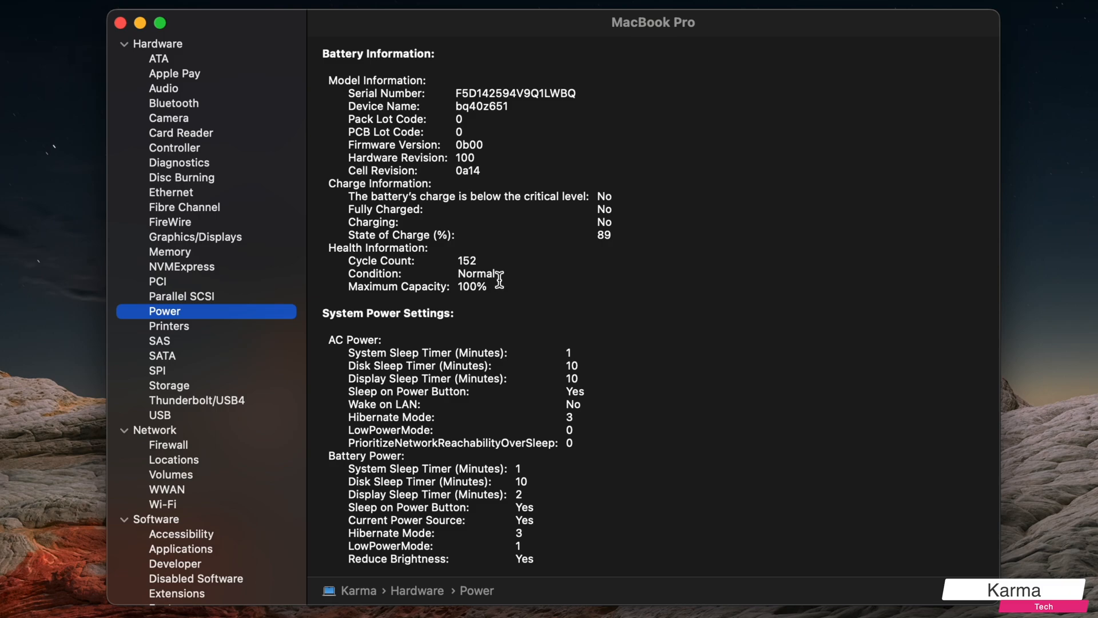
mouse_move(458, 137)
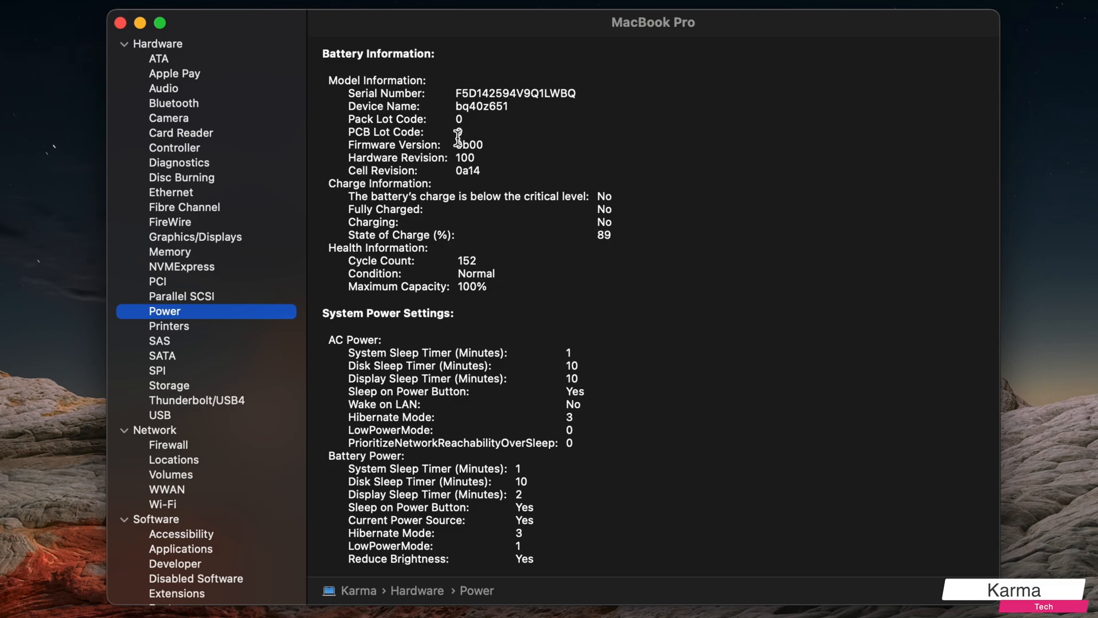
mouse_move(332, 246)
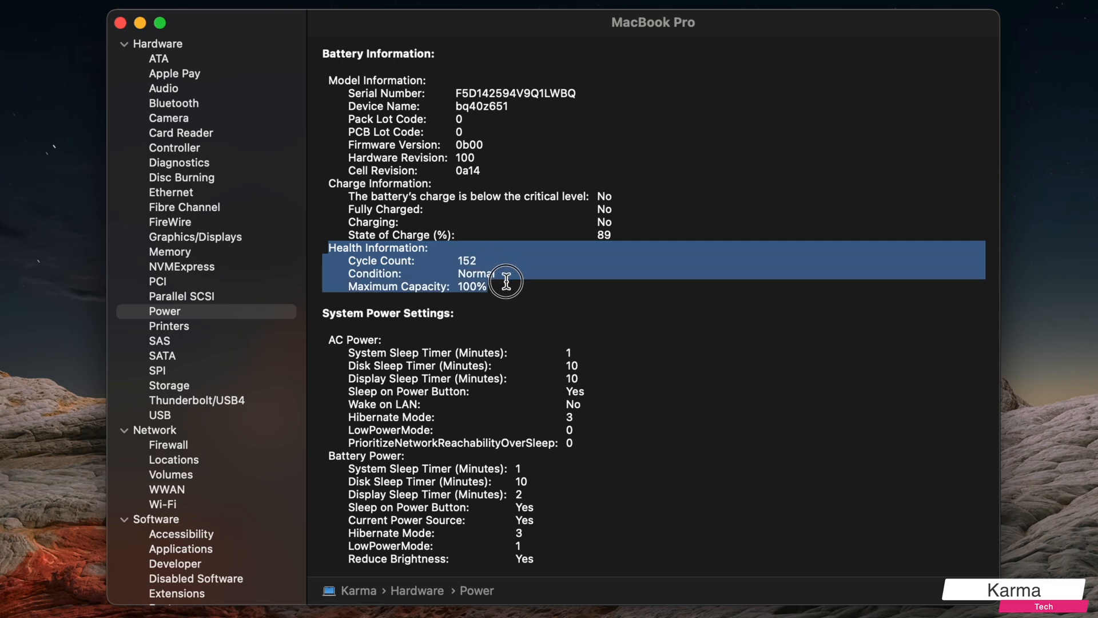
mouse_move(505, 283)
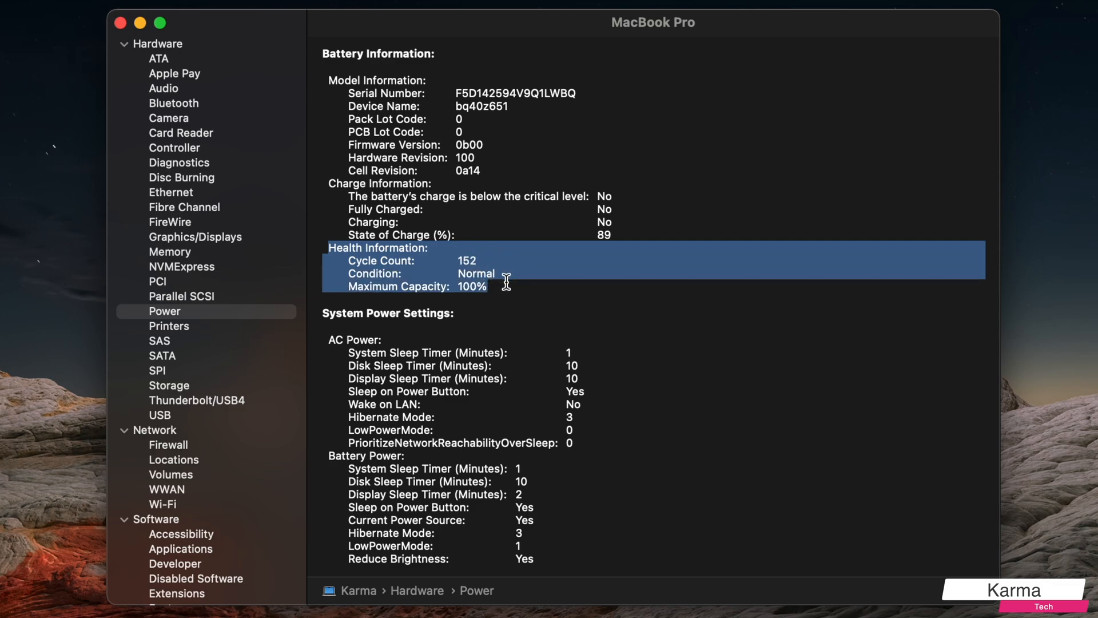
mouse_move(447, 261)
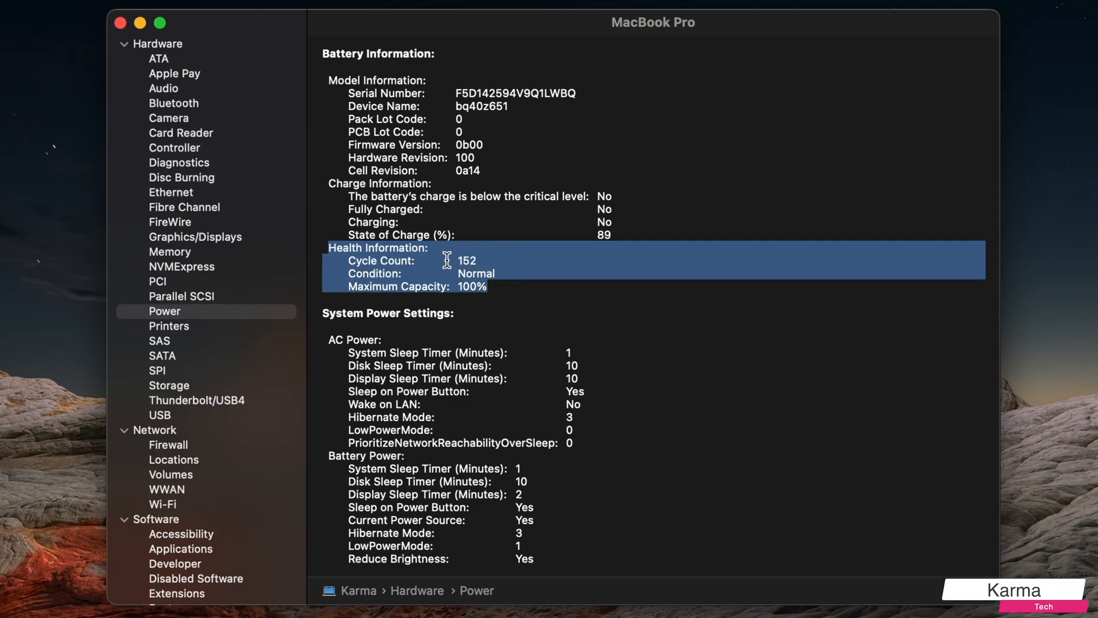
mouse_move(472, 261)
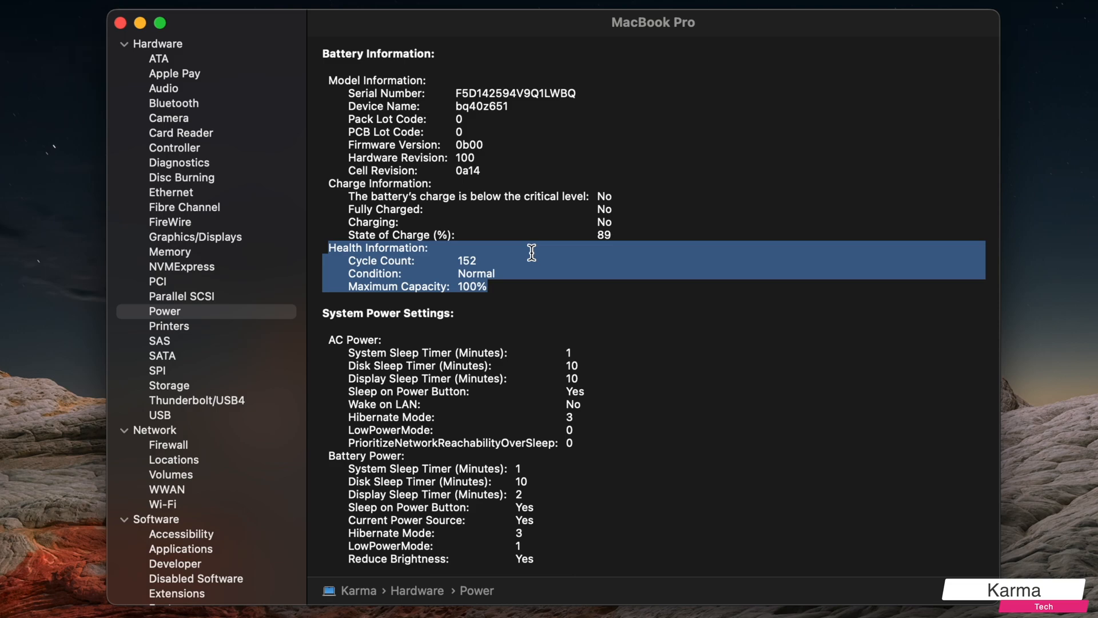
double_click(475, 273)
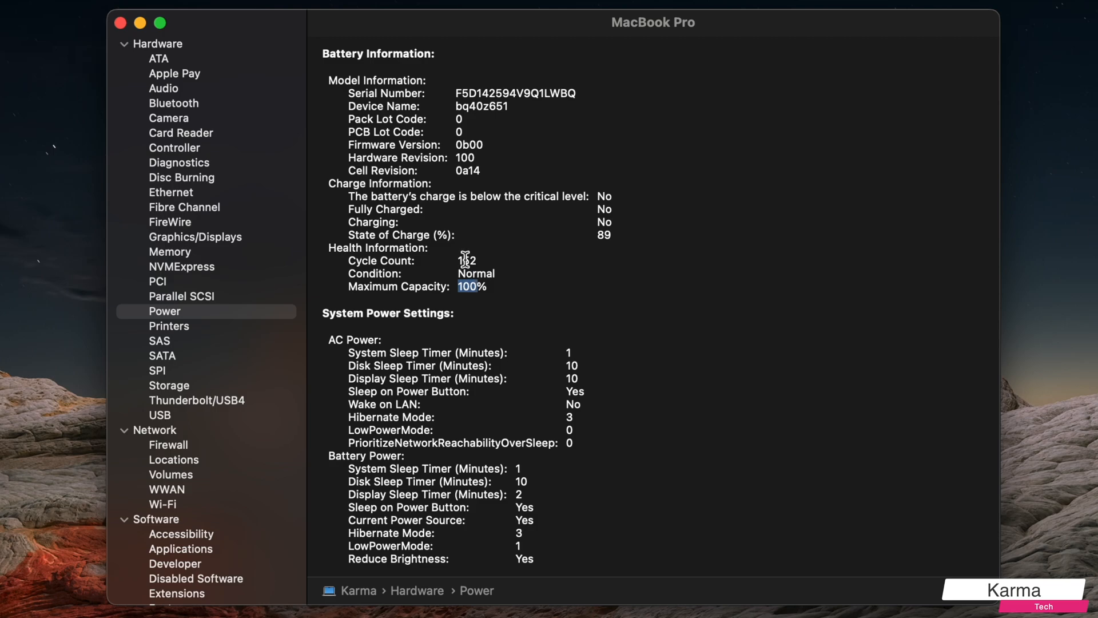
double_click(466, 261)
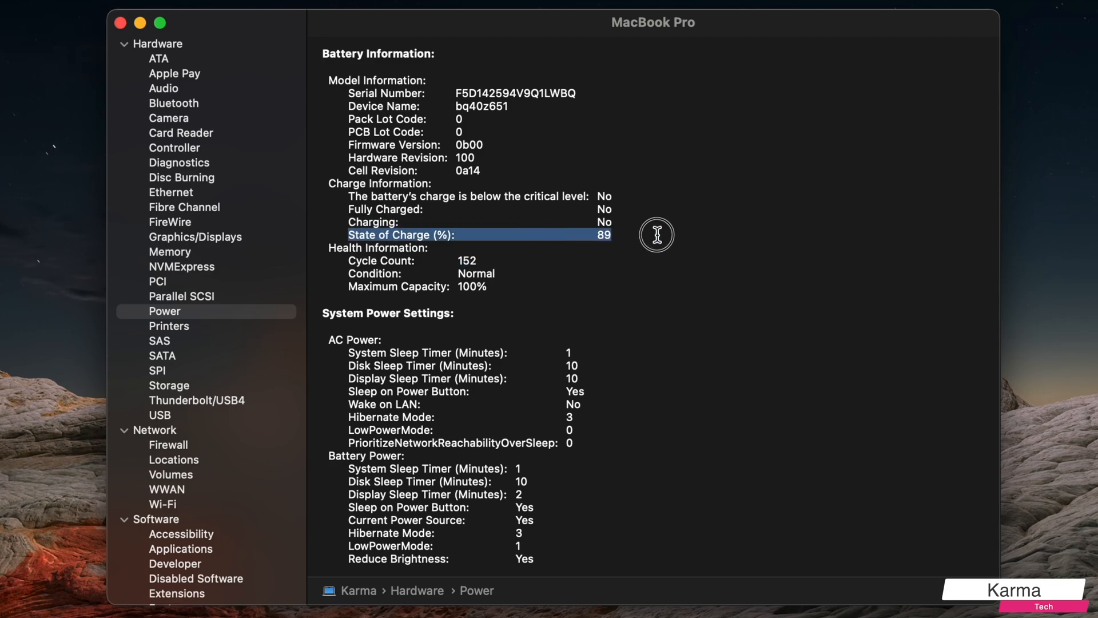
mouse_move(617, 247)
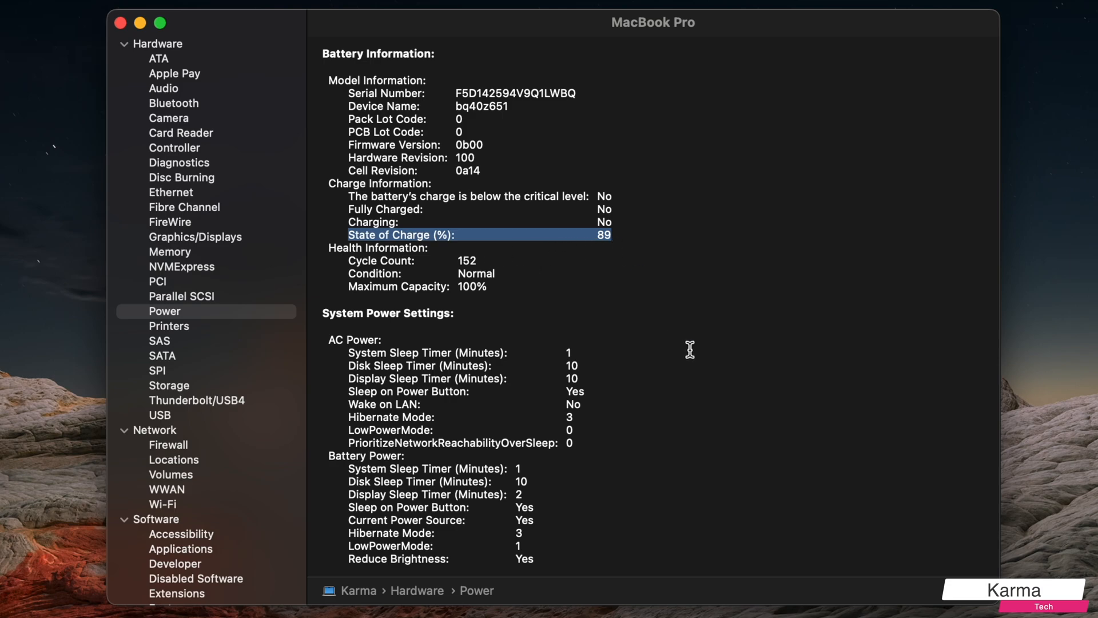
click(479, 235)
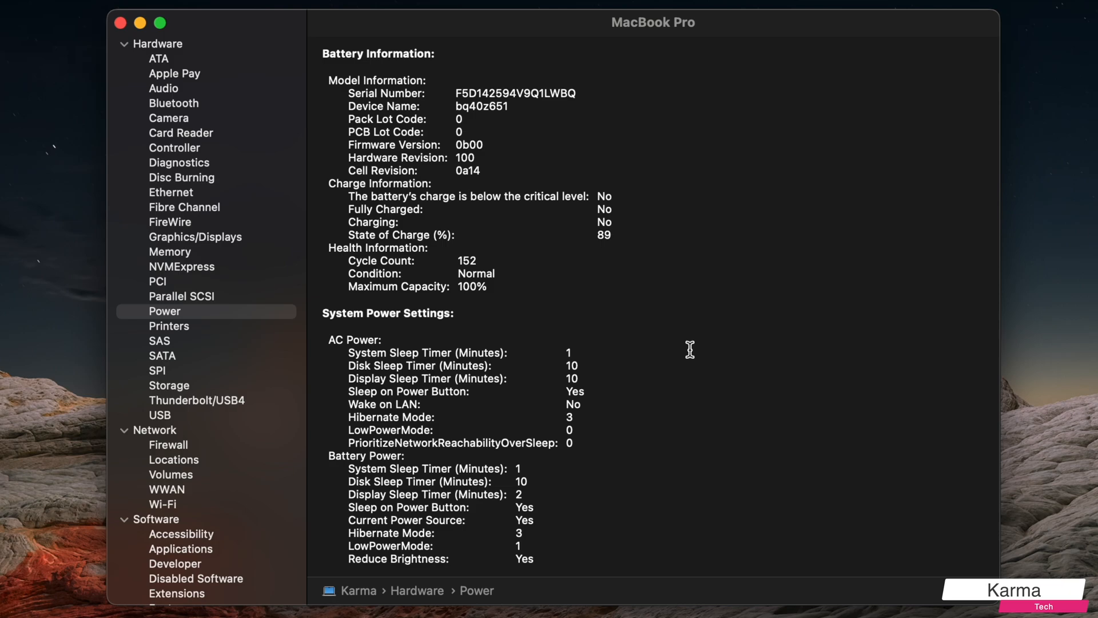